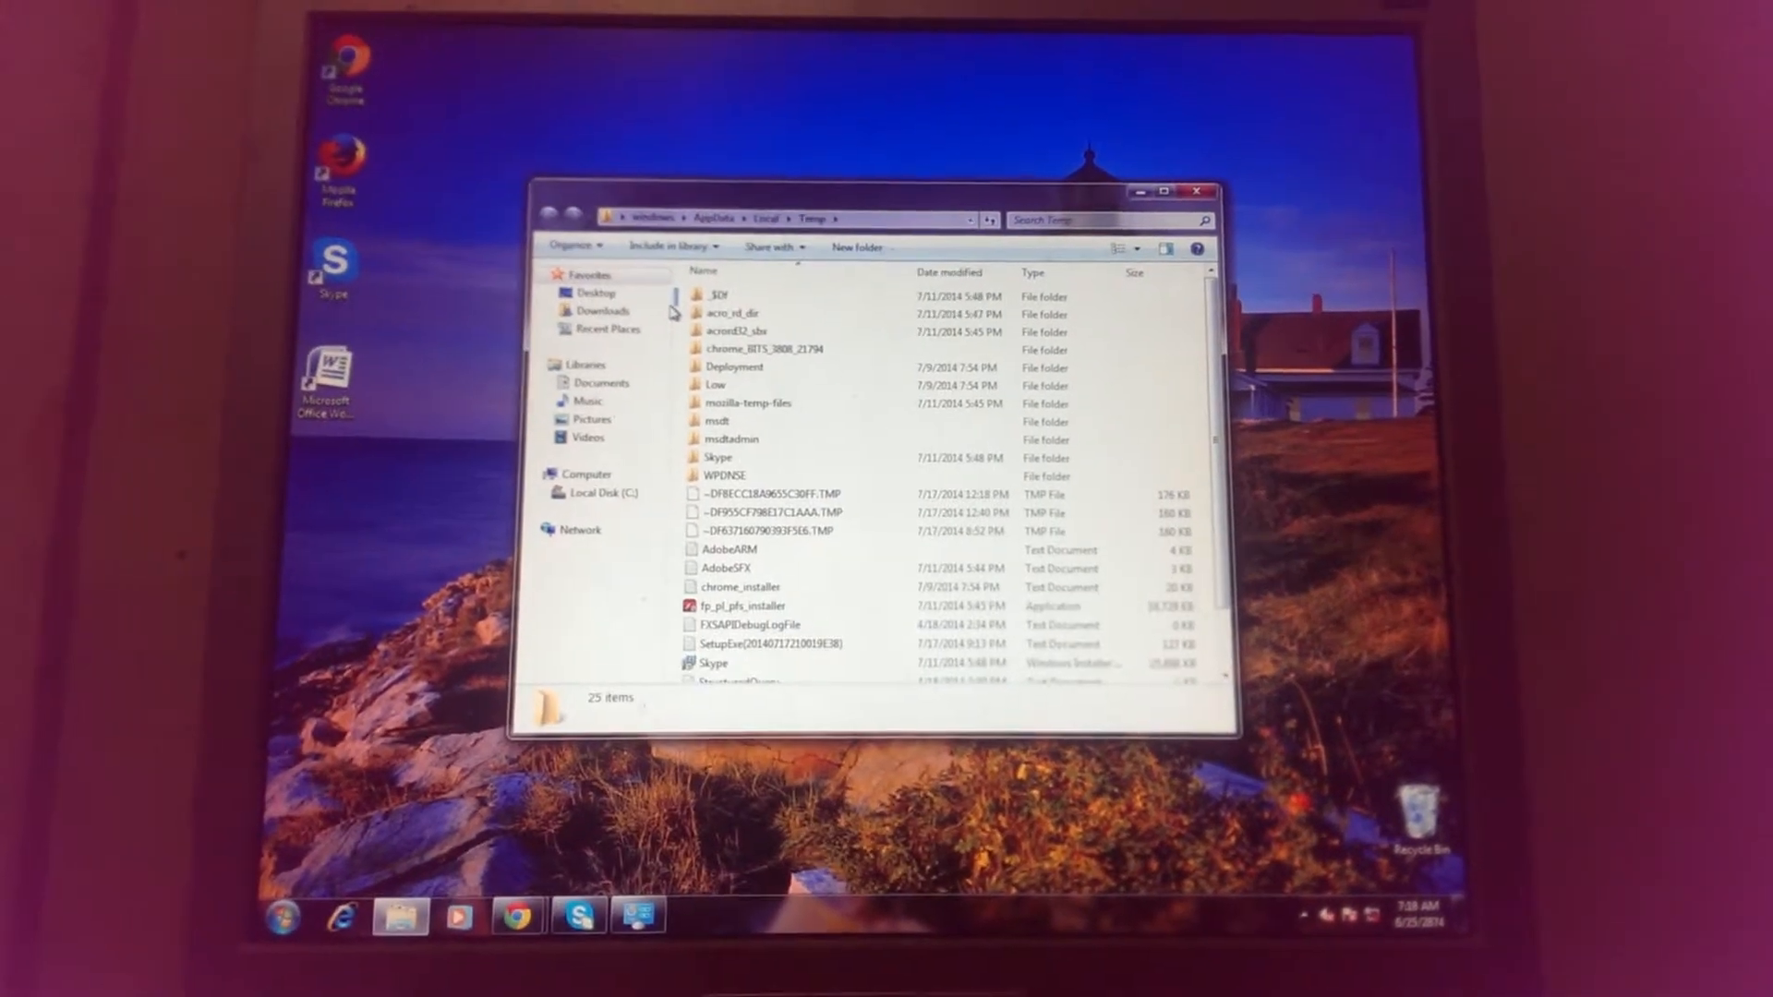
Step: Delete all 25 Temp folder items to the Recycle Bin, skipping the files still in use
{"action": "key", "text": "ctrl+a"}
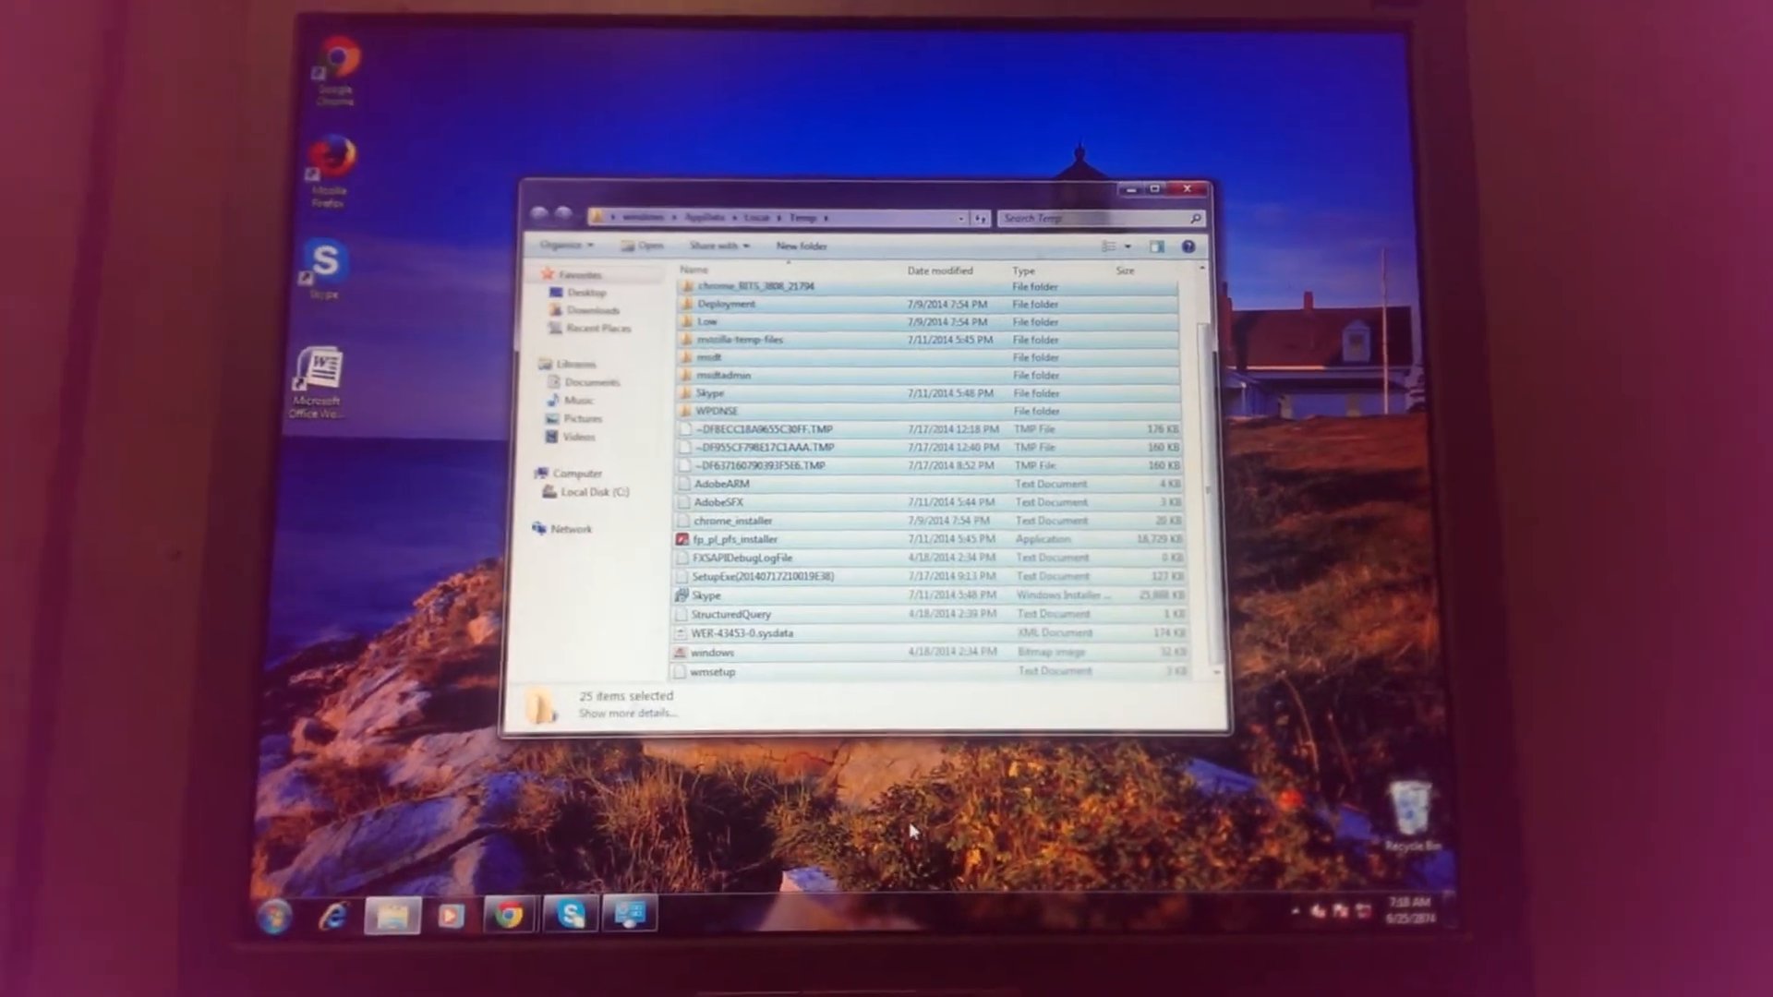
{"action": "key", "text": "Delete"}
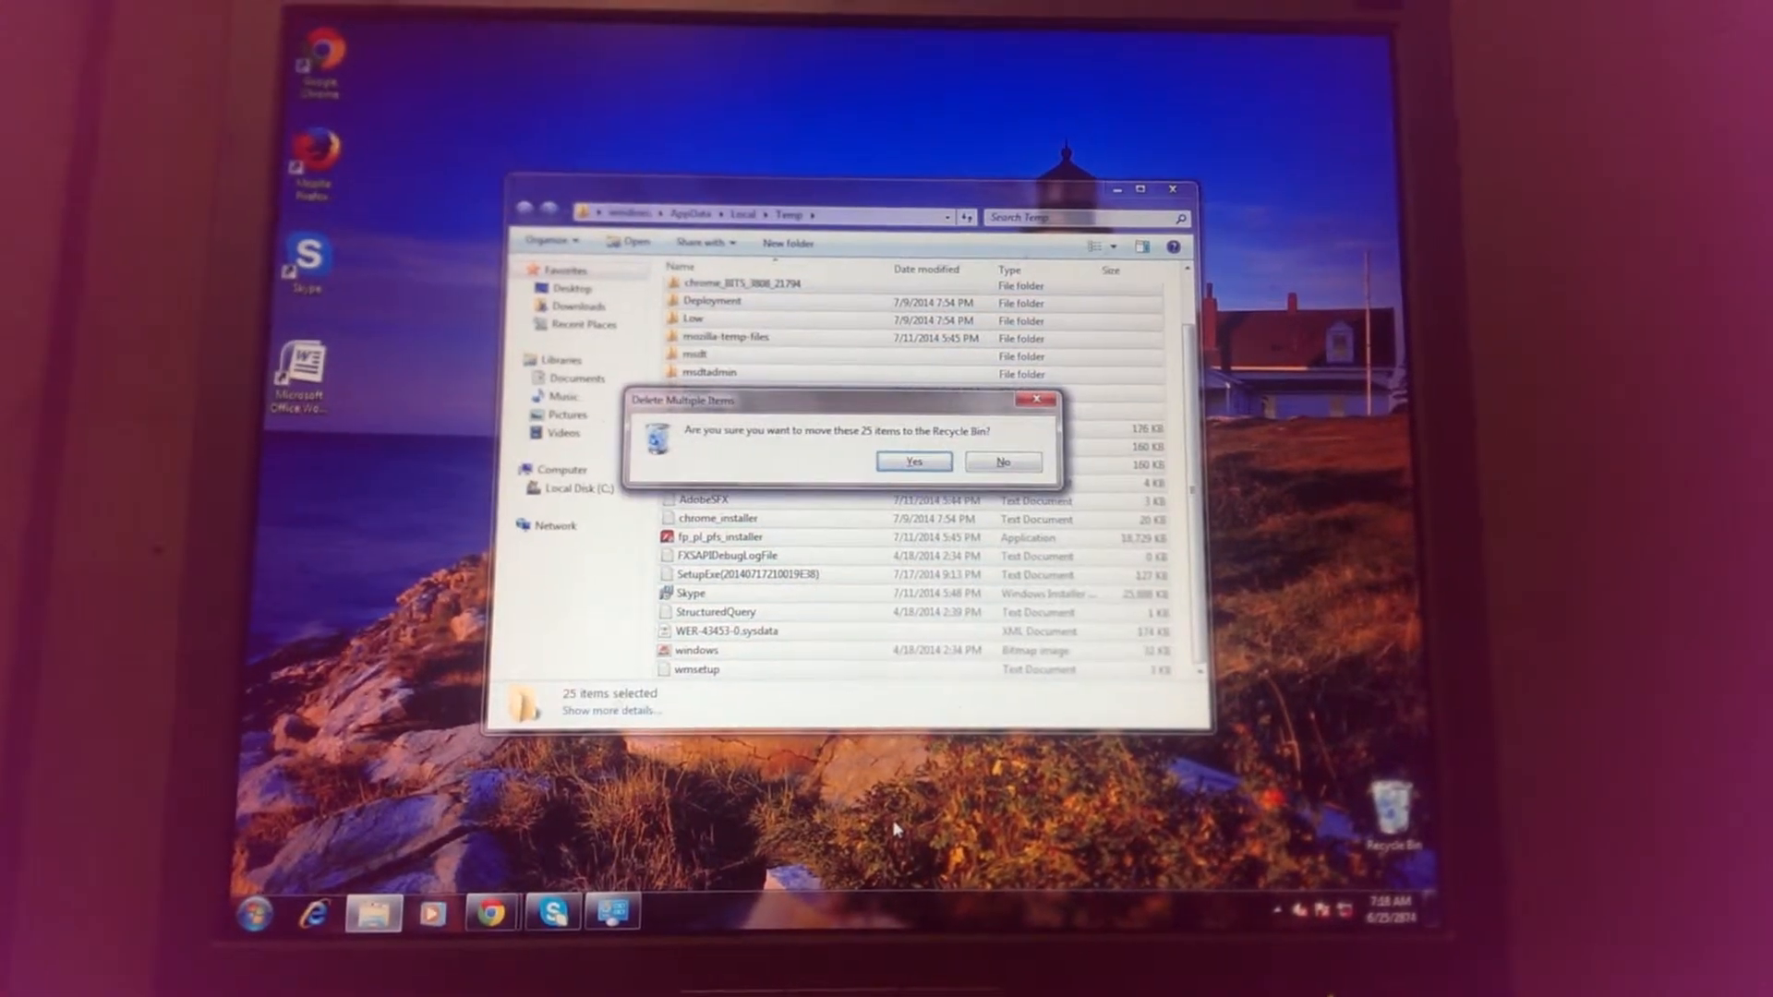
{"action": "left_click", "coordinate": [912, 462]}
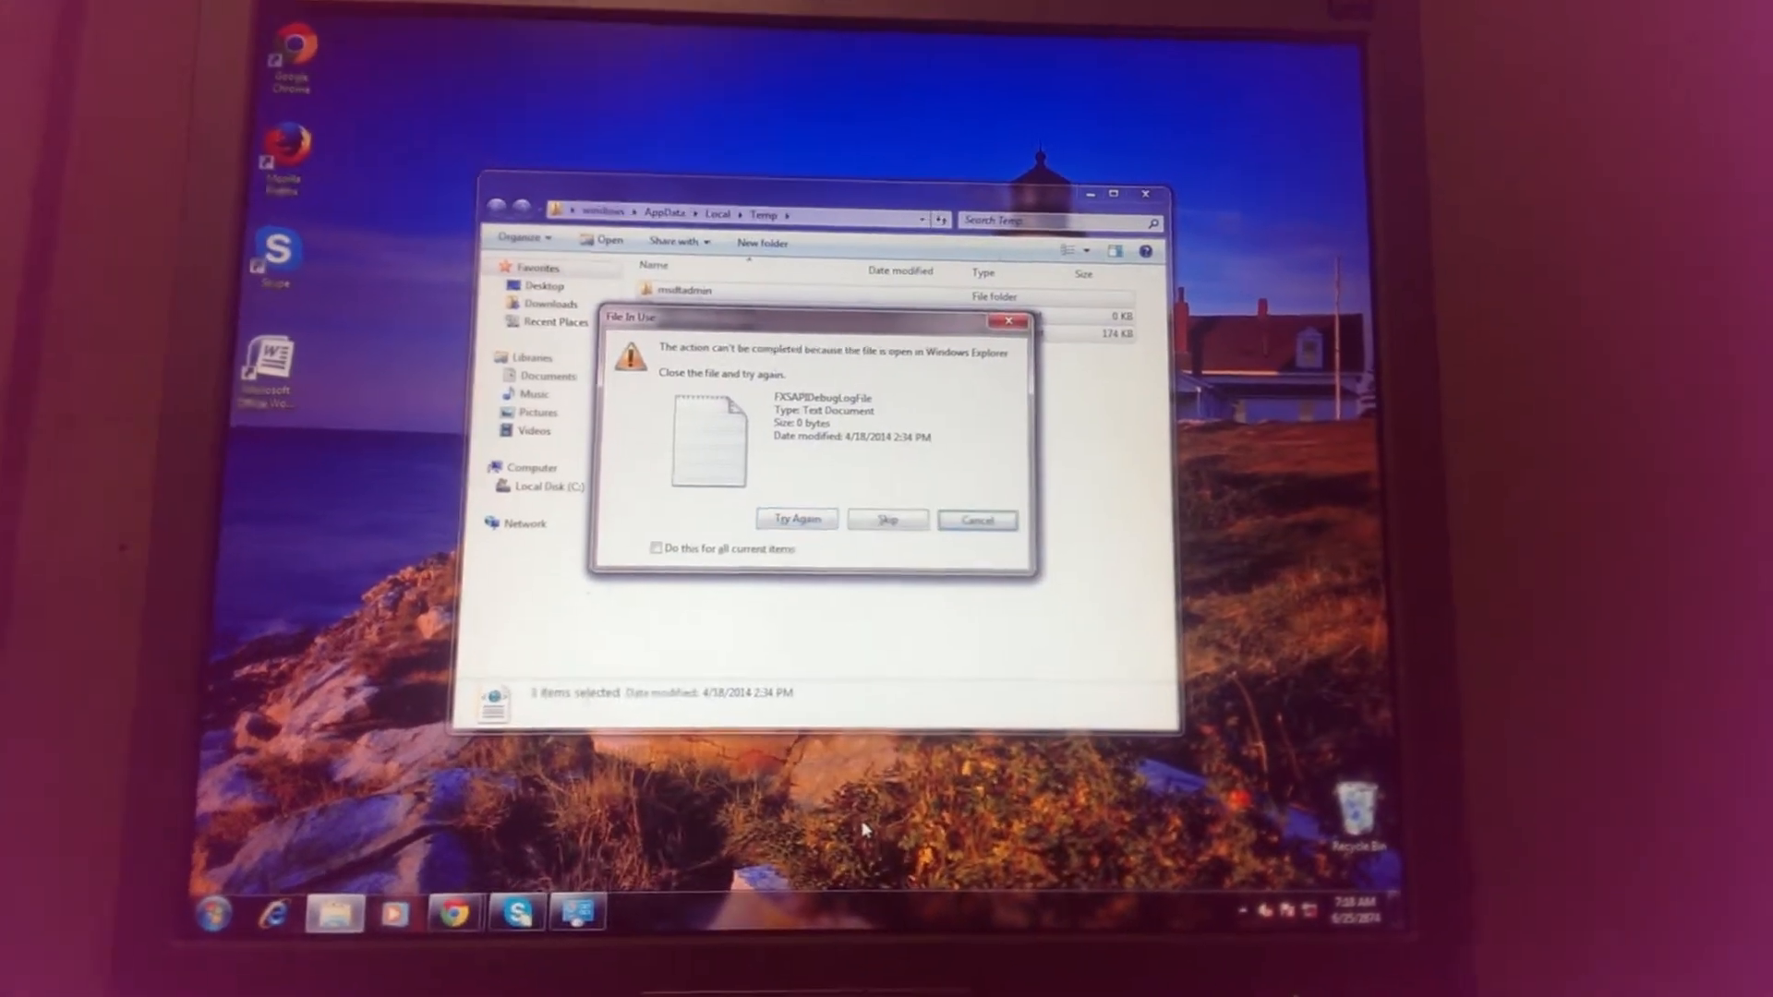
{"action": "left_click", "coordinate": [975, 521]}
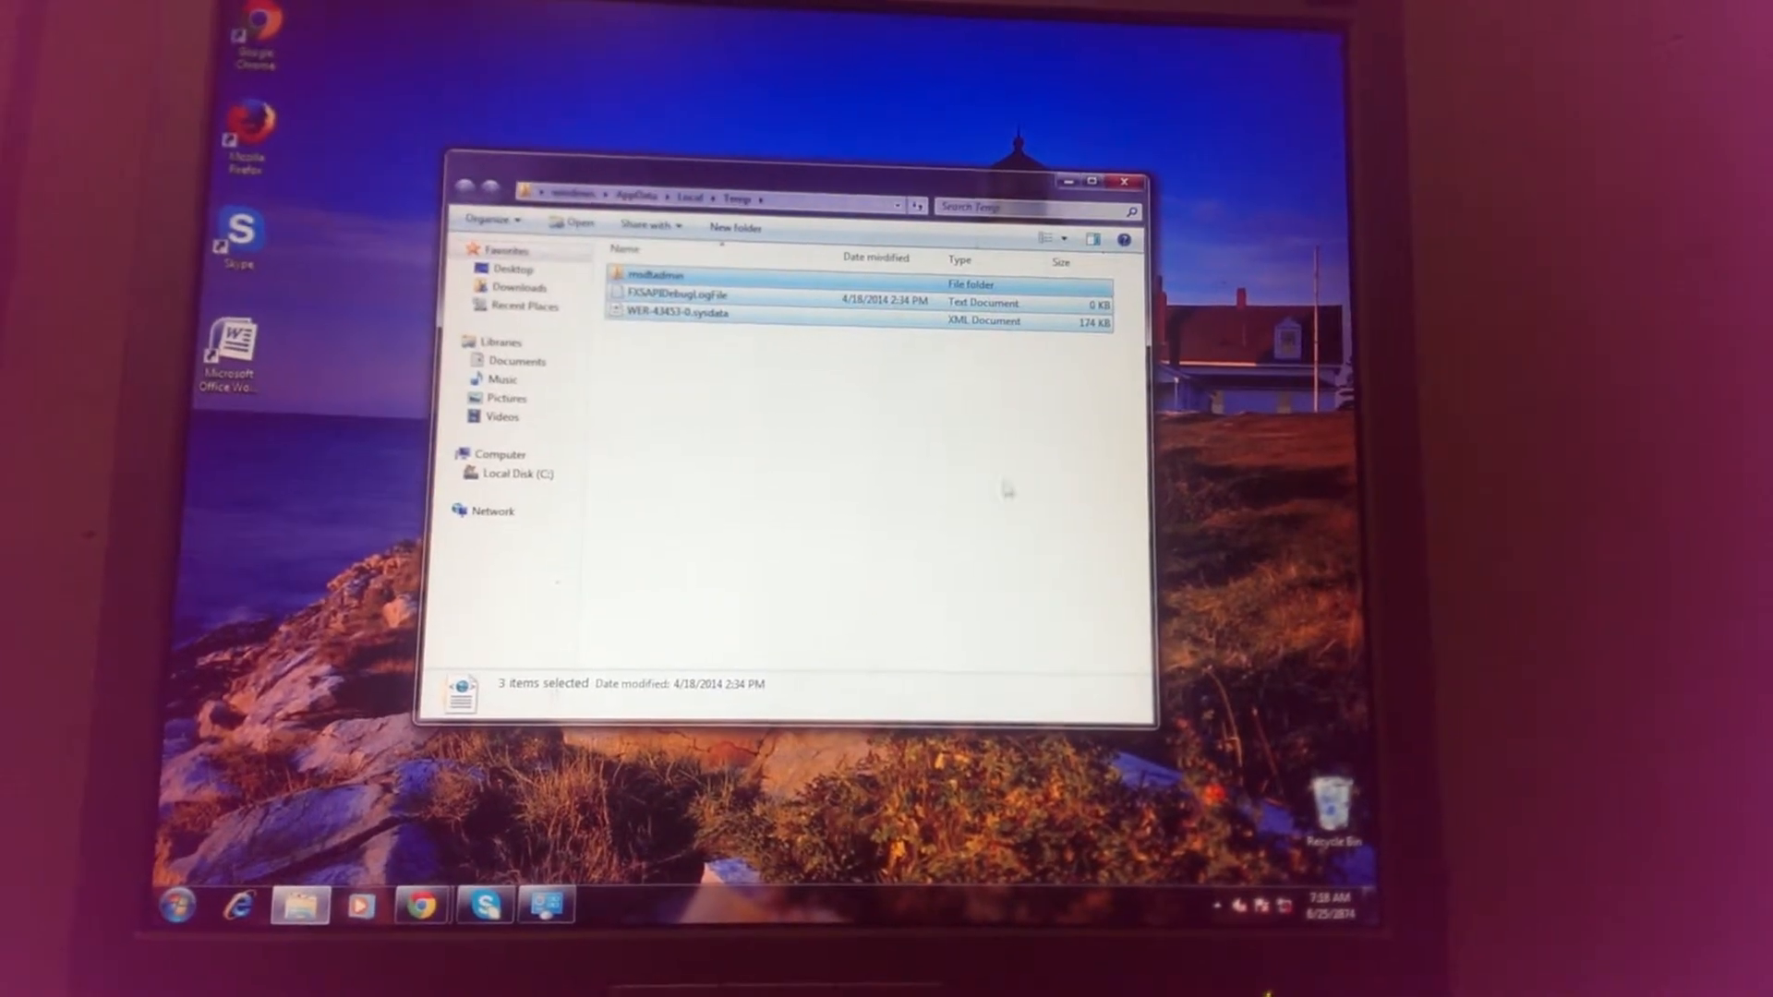
{"action": "left_click", "coordinate": [1129, 183]}
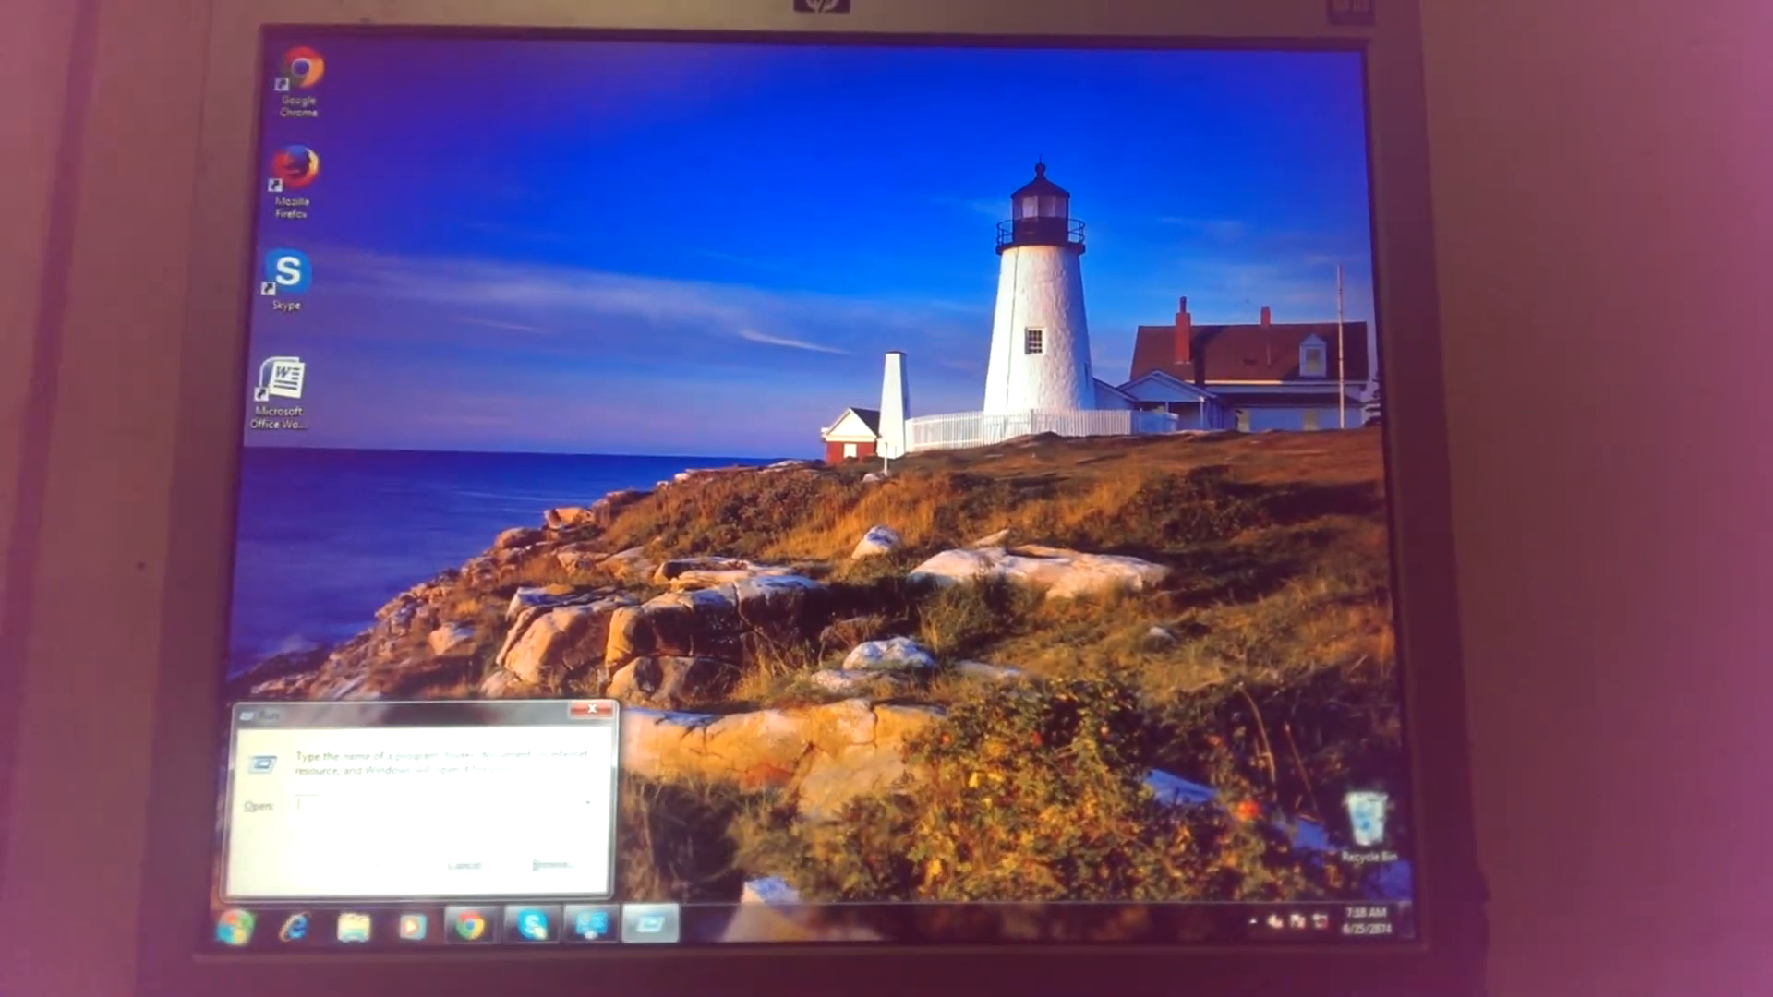
Step: Run 'prefetch', grant access, delete every file in the Prefetch folder and close it
{"action": "type", "text": "P"}
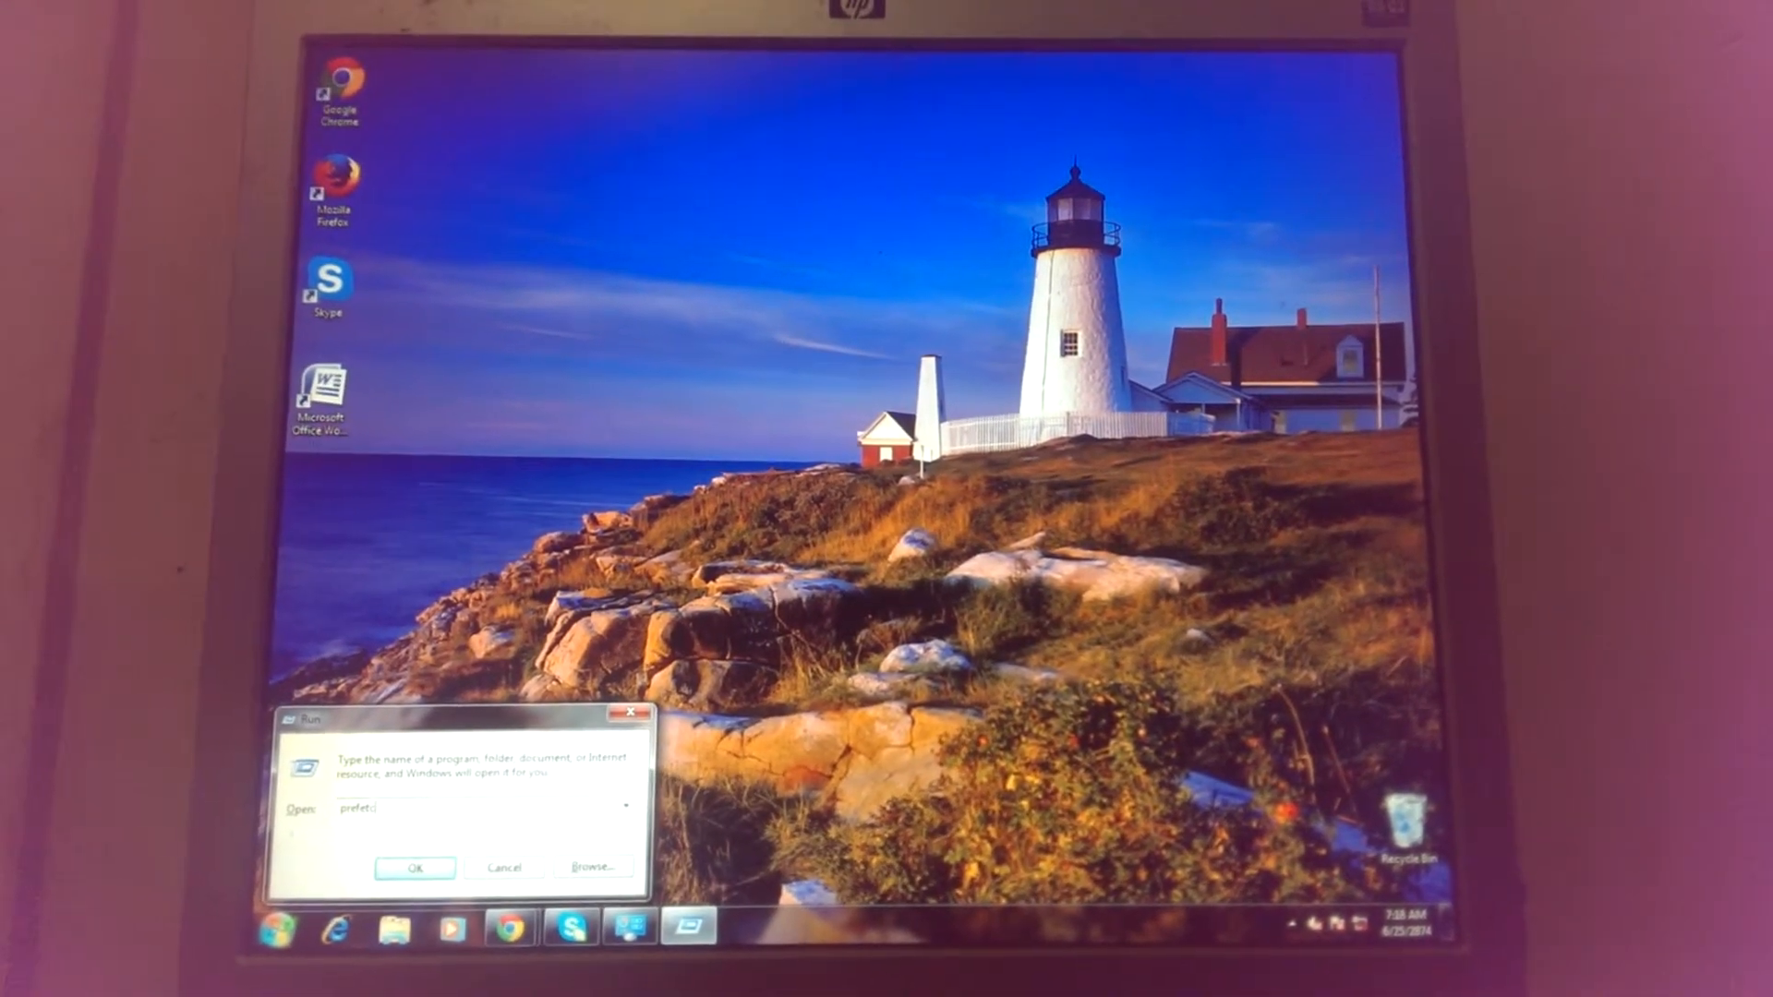
{"action": "left_click", "coordinate": [415, 868]}
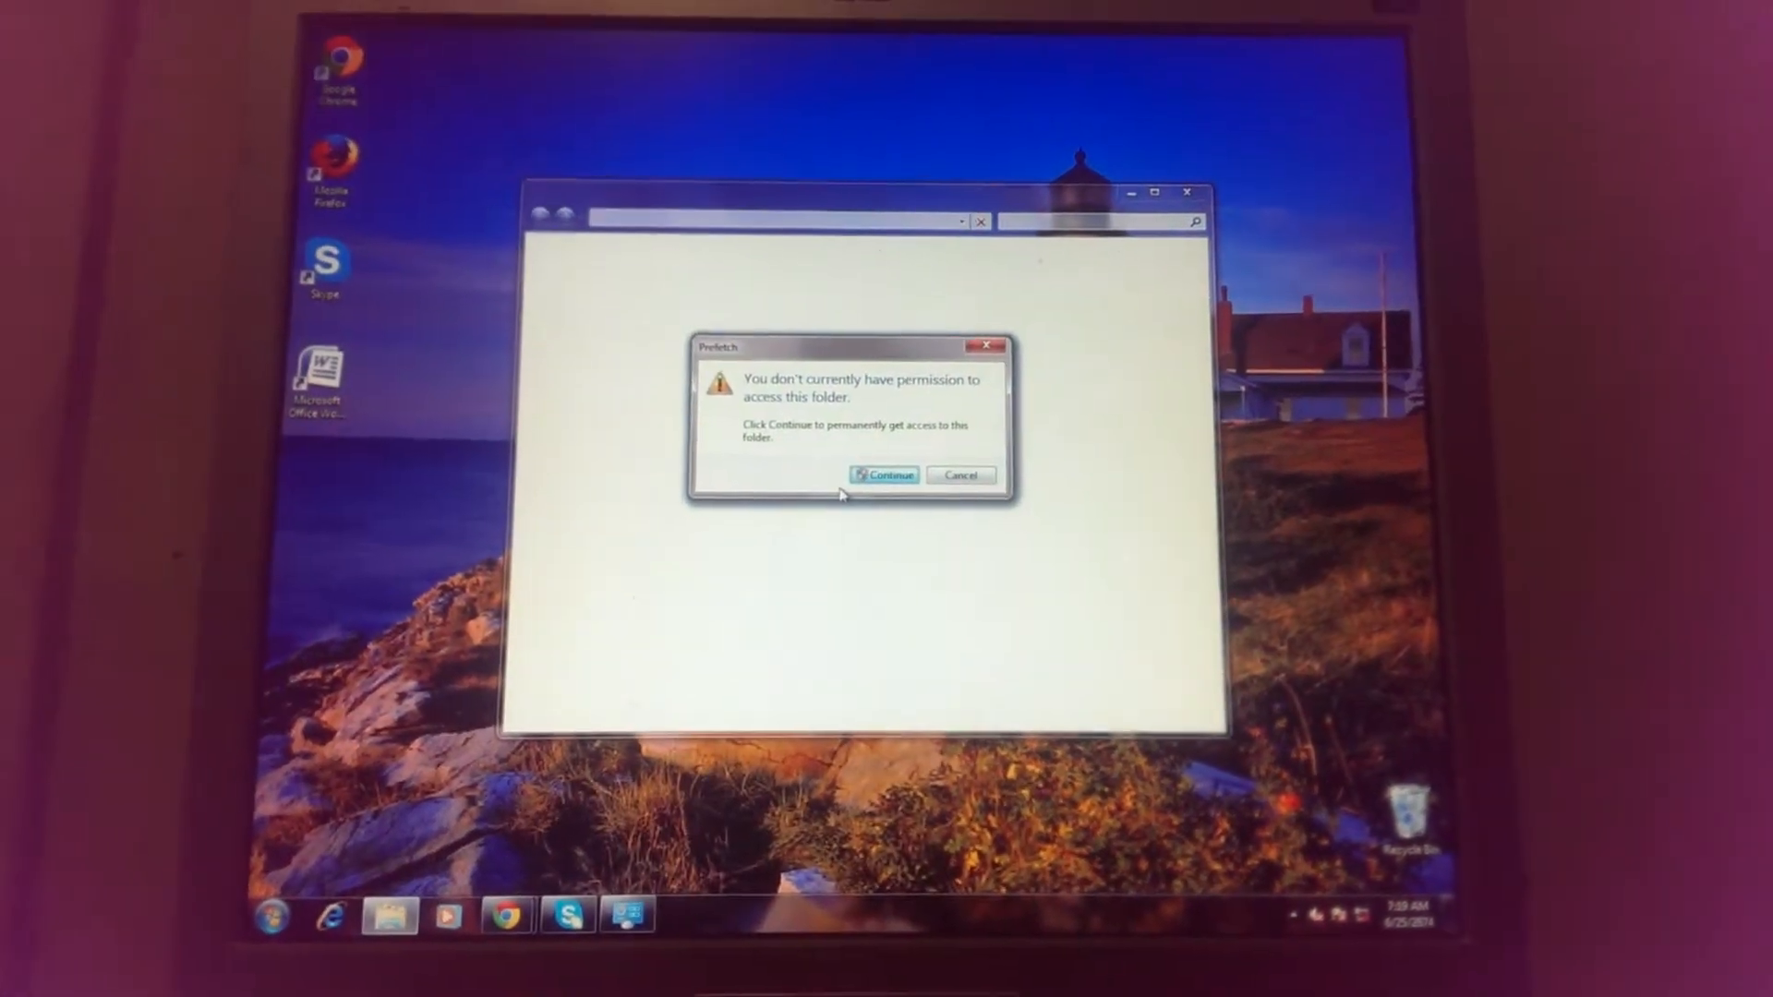
{"action": "left_click", "coordinate": [885, 474]}
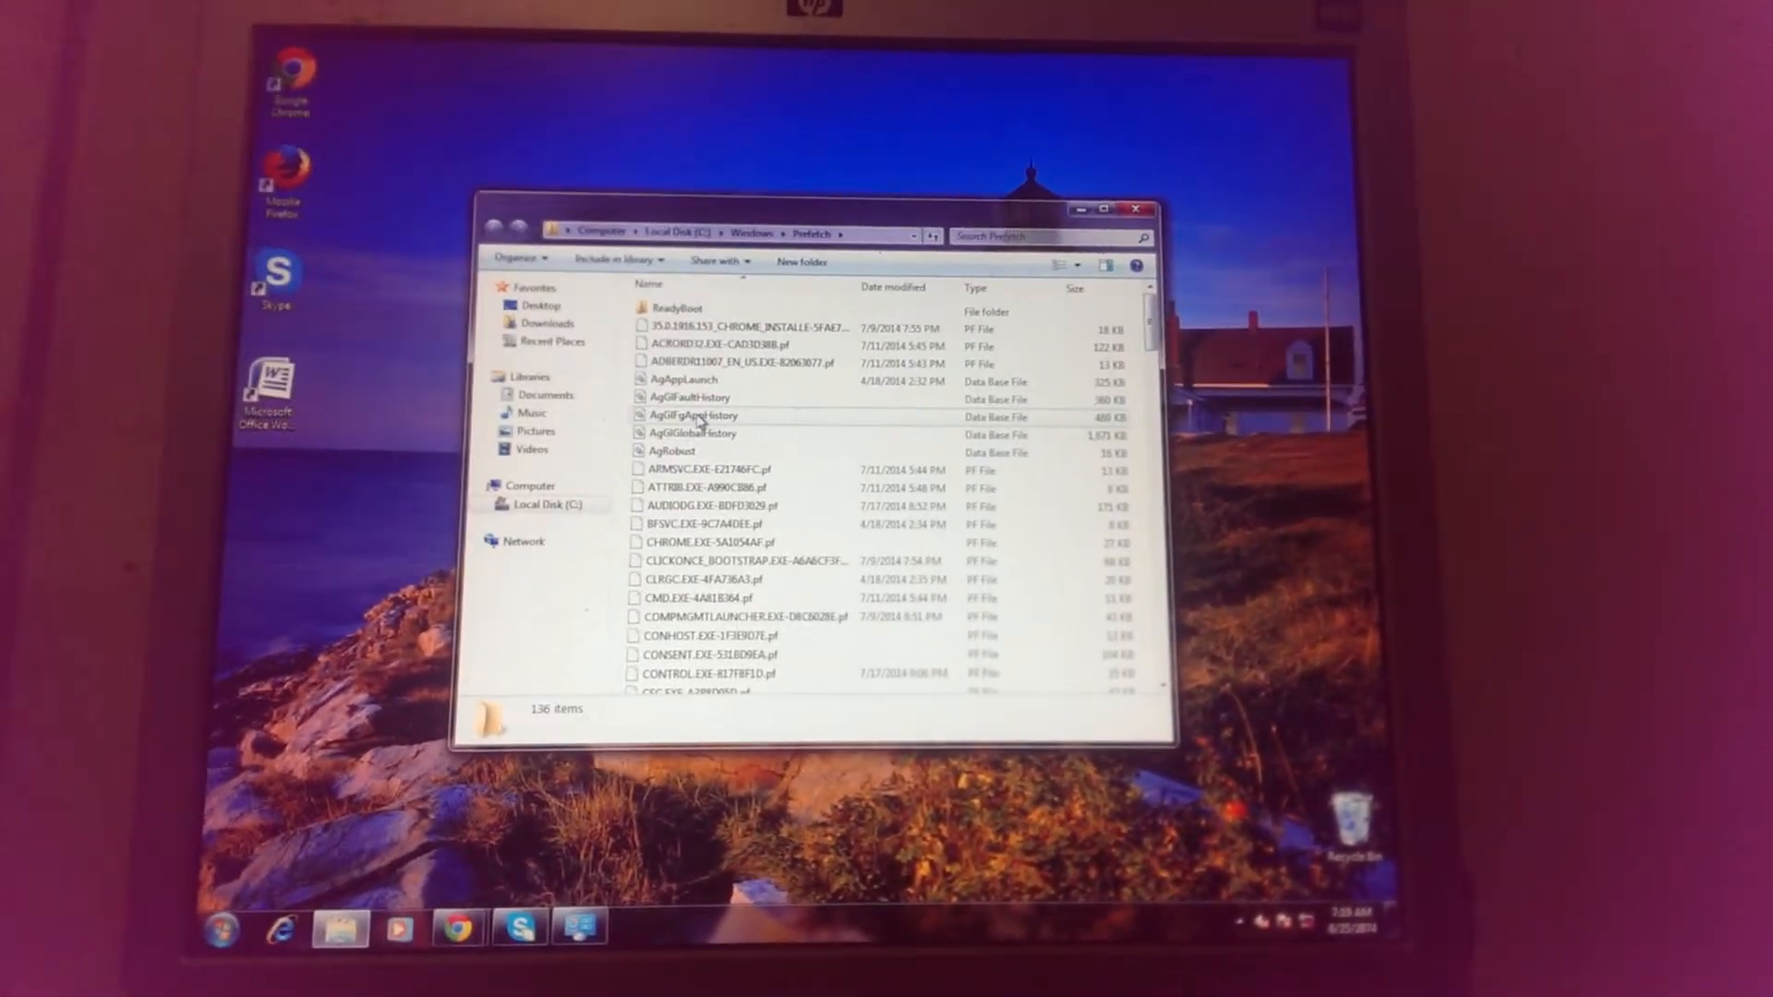
{"action": "mouse_move", "coordinate": [768, 427]}
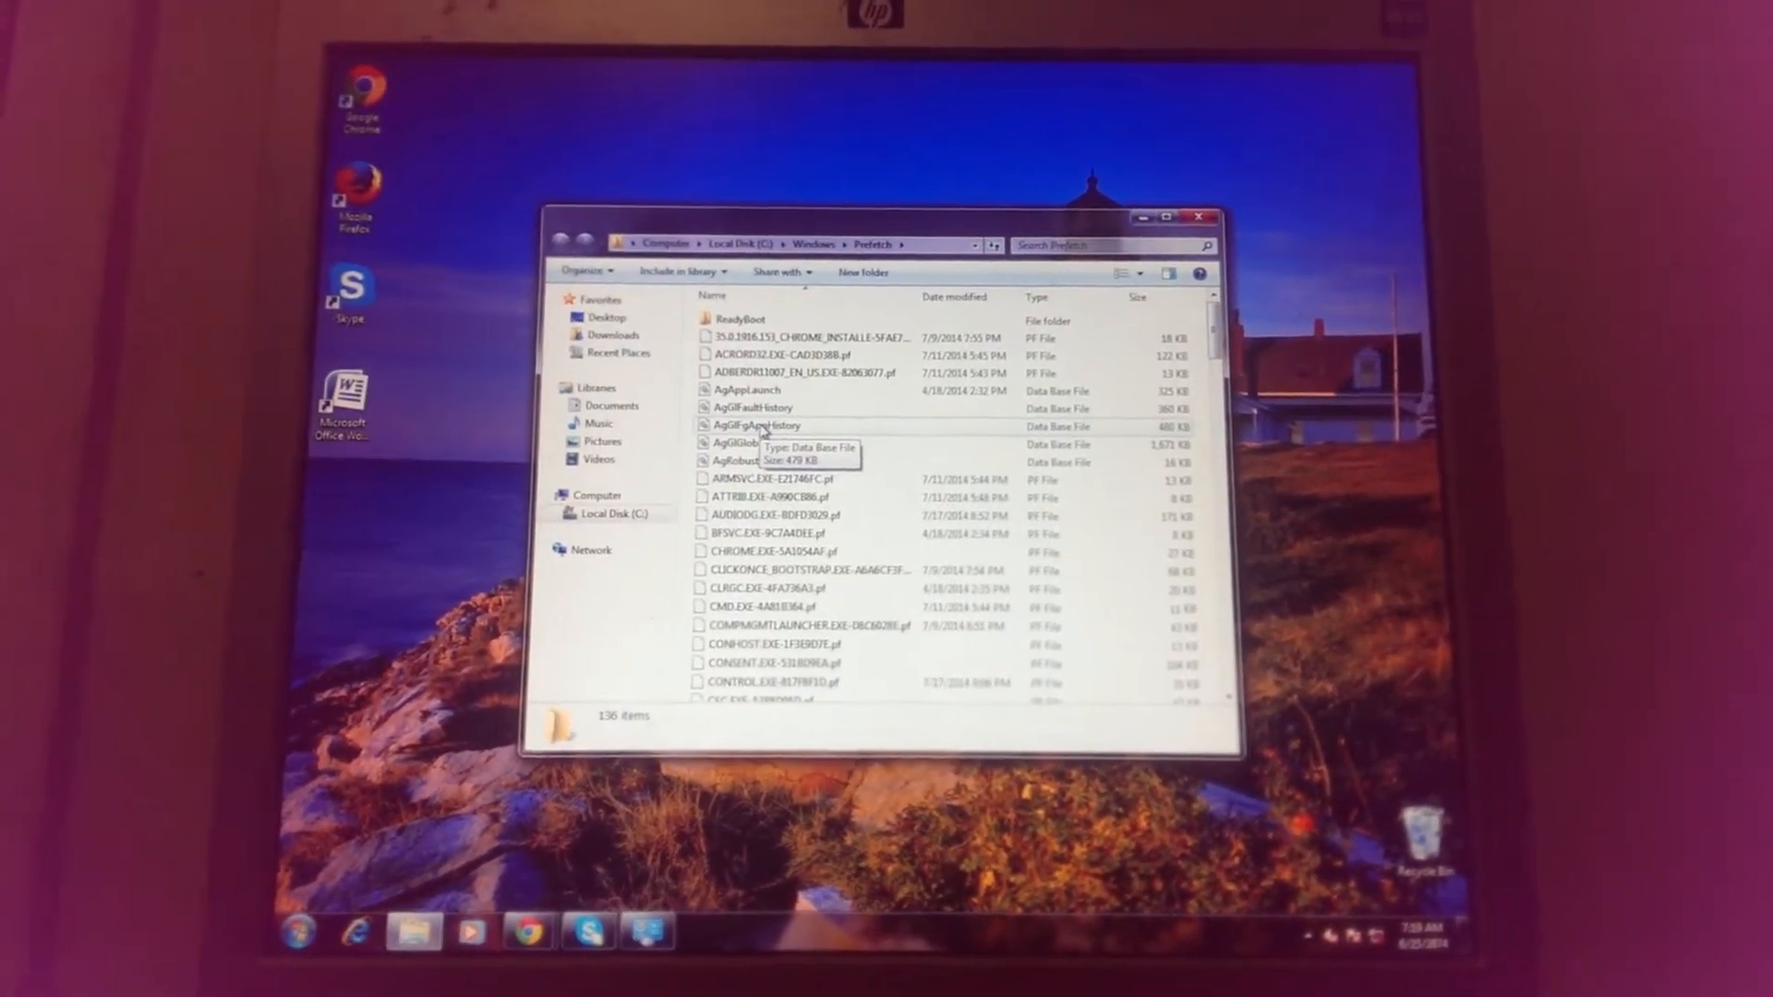
{"action": "key", "text": "ctrl+a"}
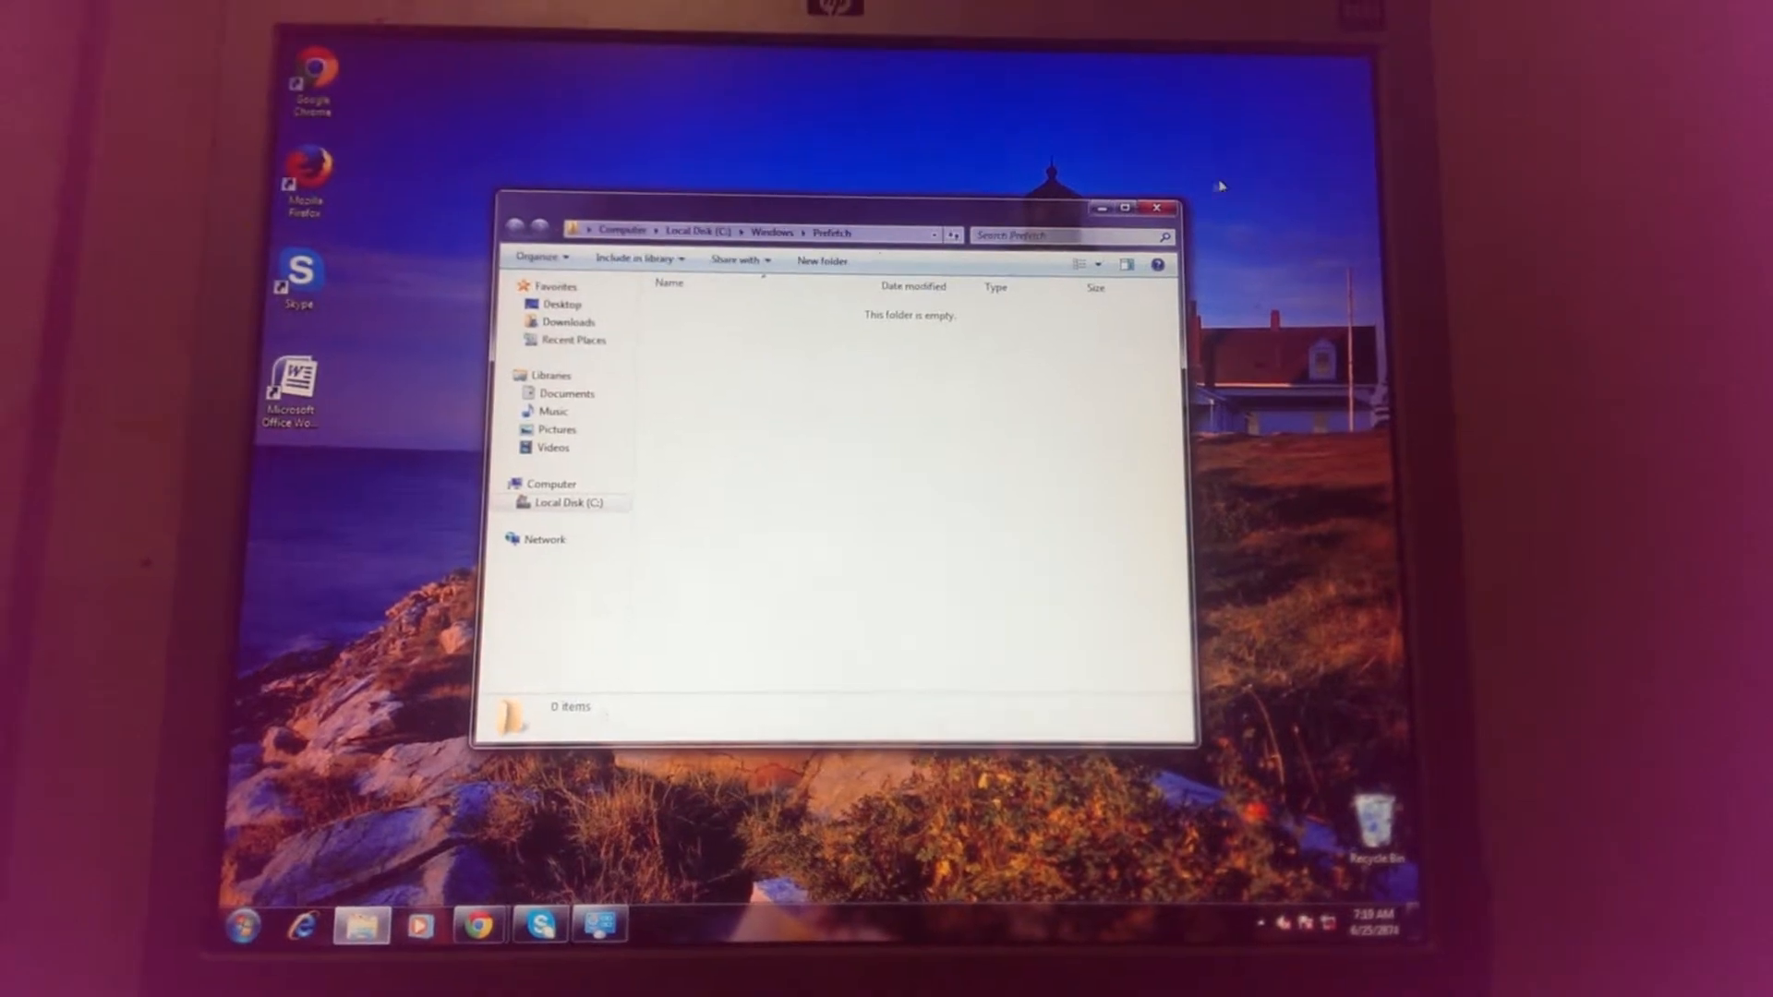
{"action": "left_click", "coordinate": [1159, 209]}
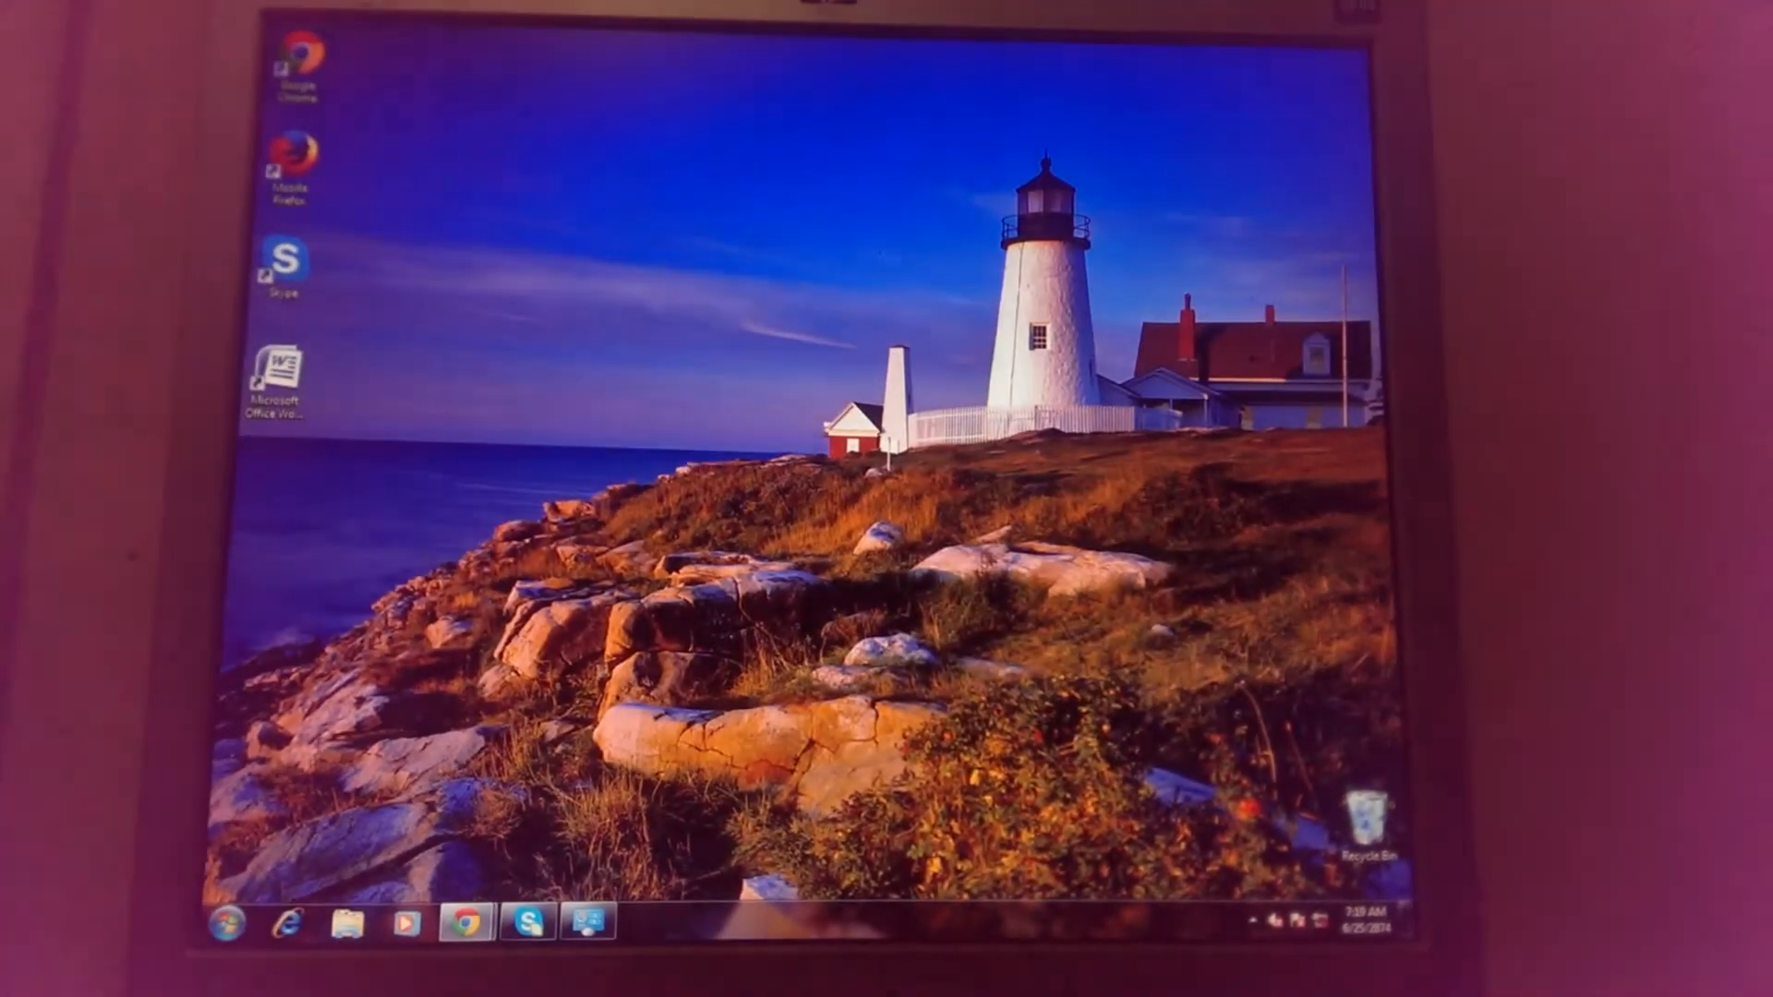
Step: Search 'disk' from the Start menu and launch Disk Cleanup for drive C
{"action": "left_click", "coordinate": [235, 929]}
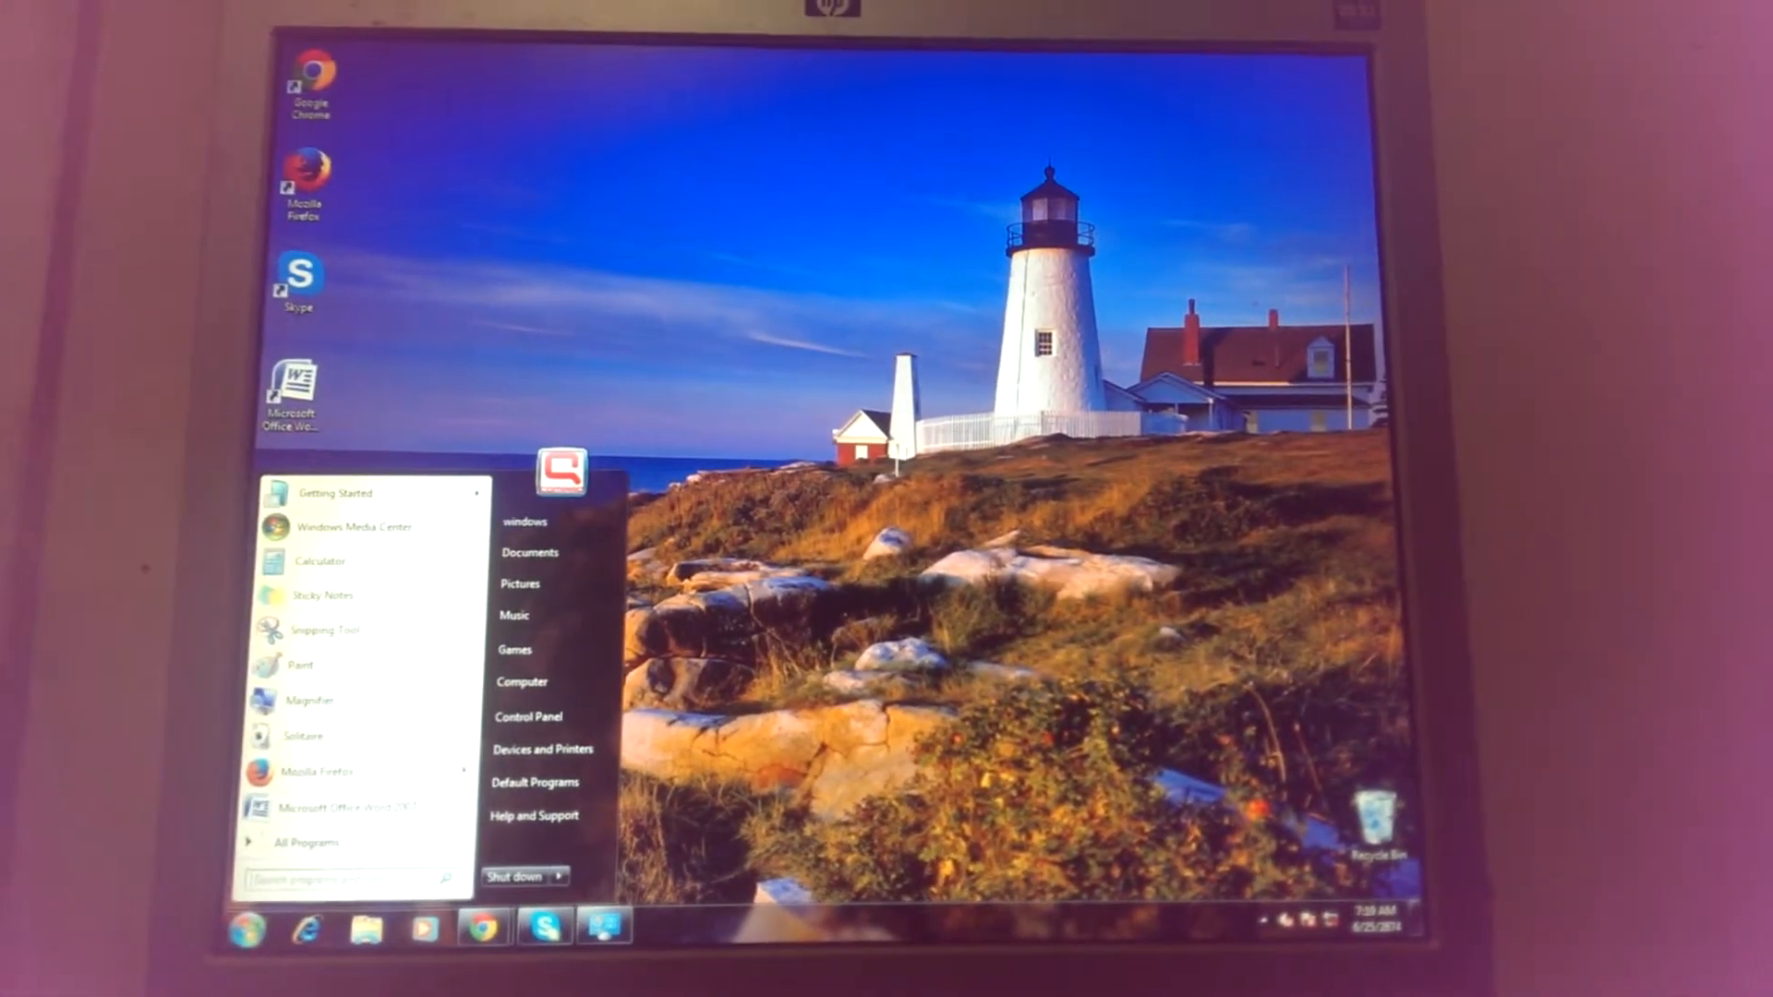
{"action": "type", "text": "disk"}
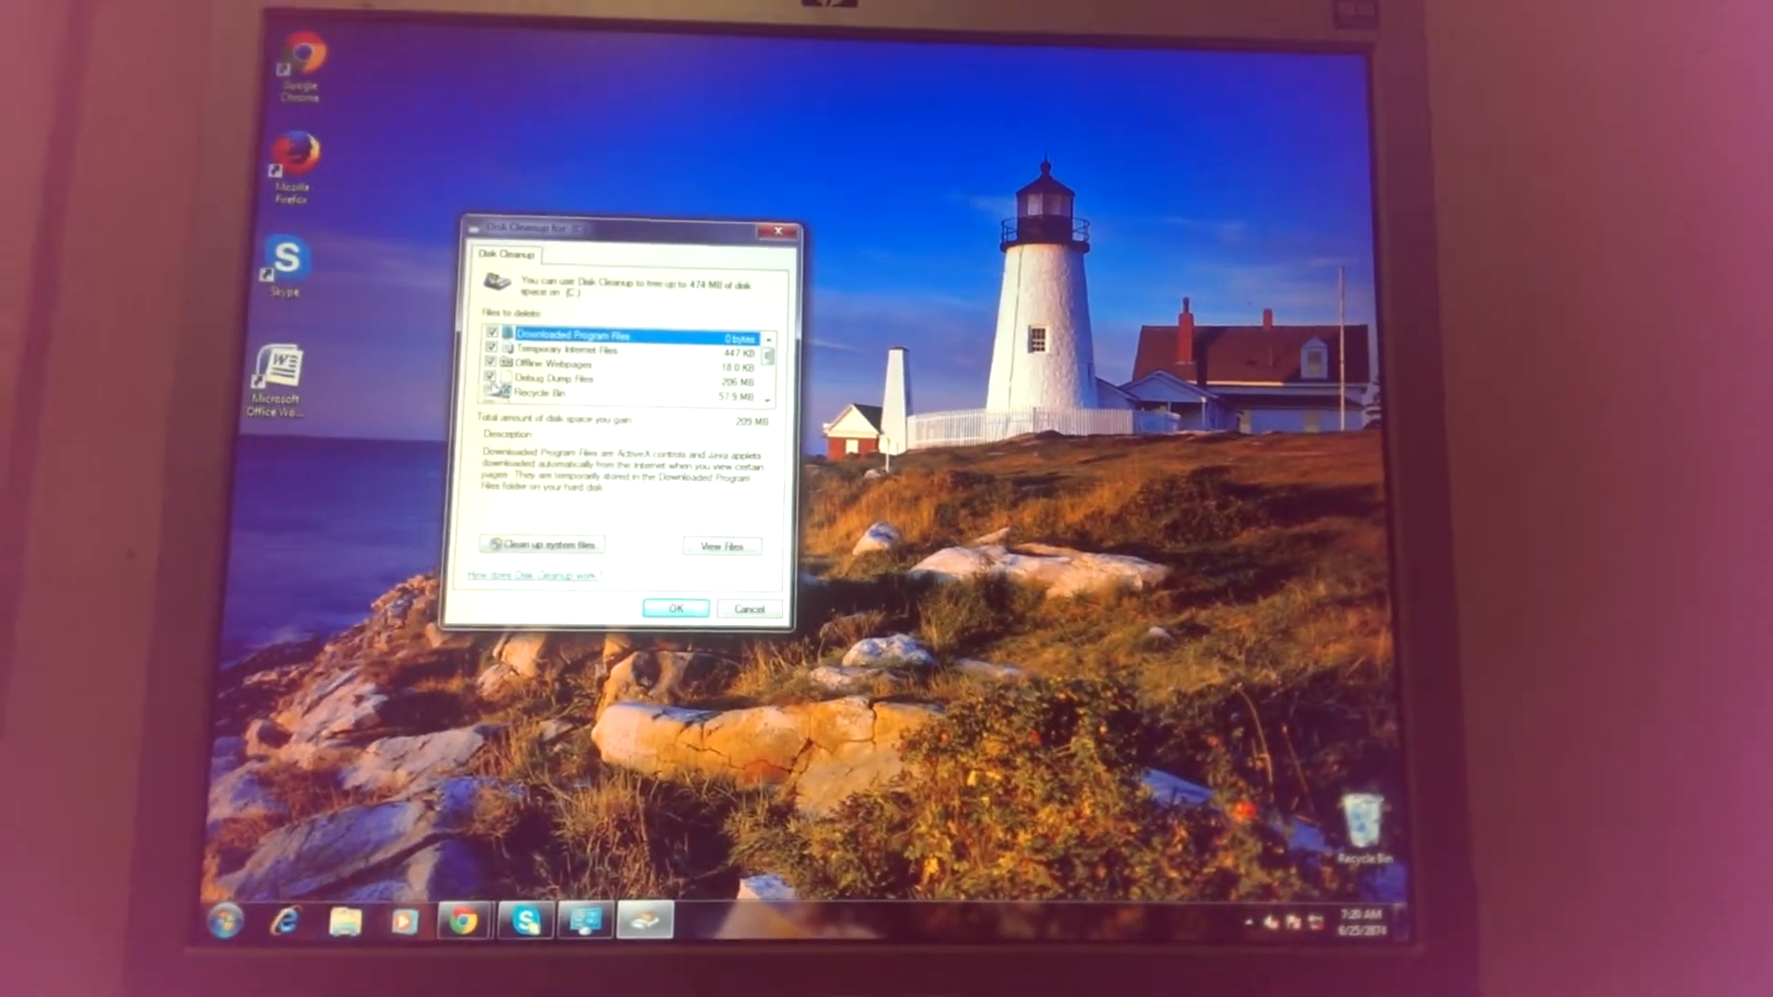
Step: Review the checked categories and confirm permanent deletion of drive C's unnecessary files
{"action": "scroll", "scroll_direction": "down", "scroll_amount": 3}
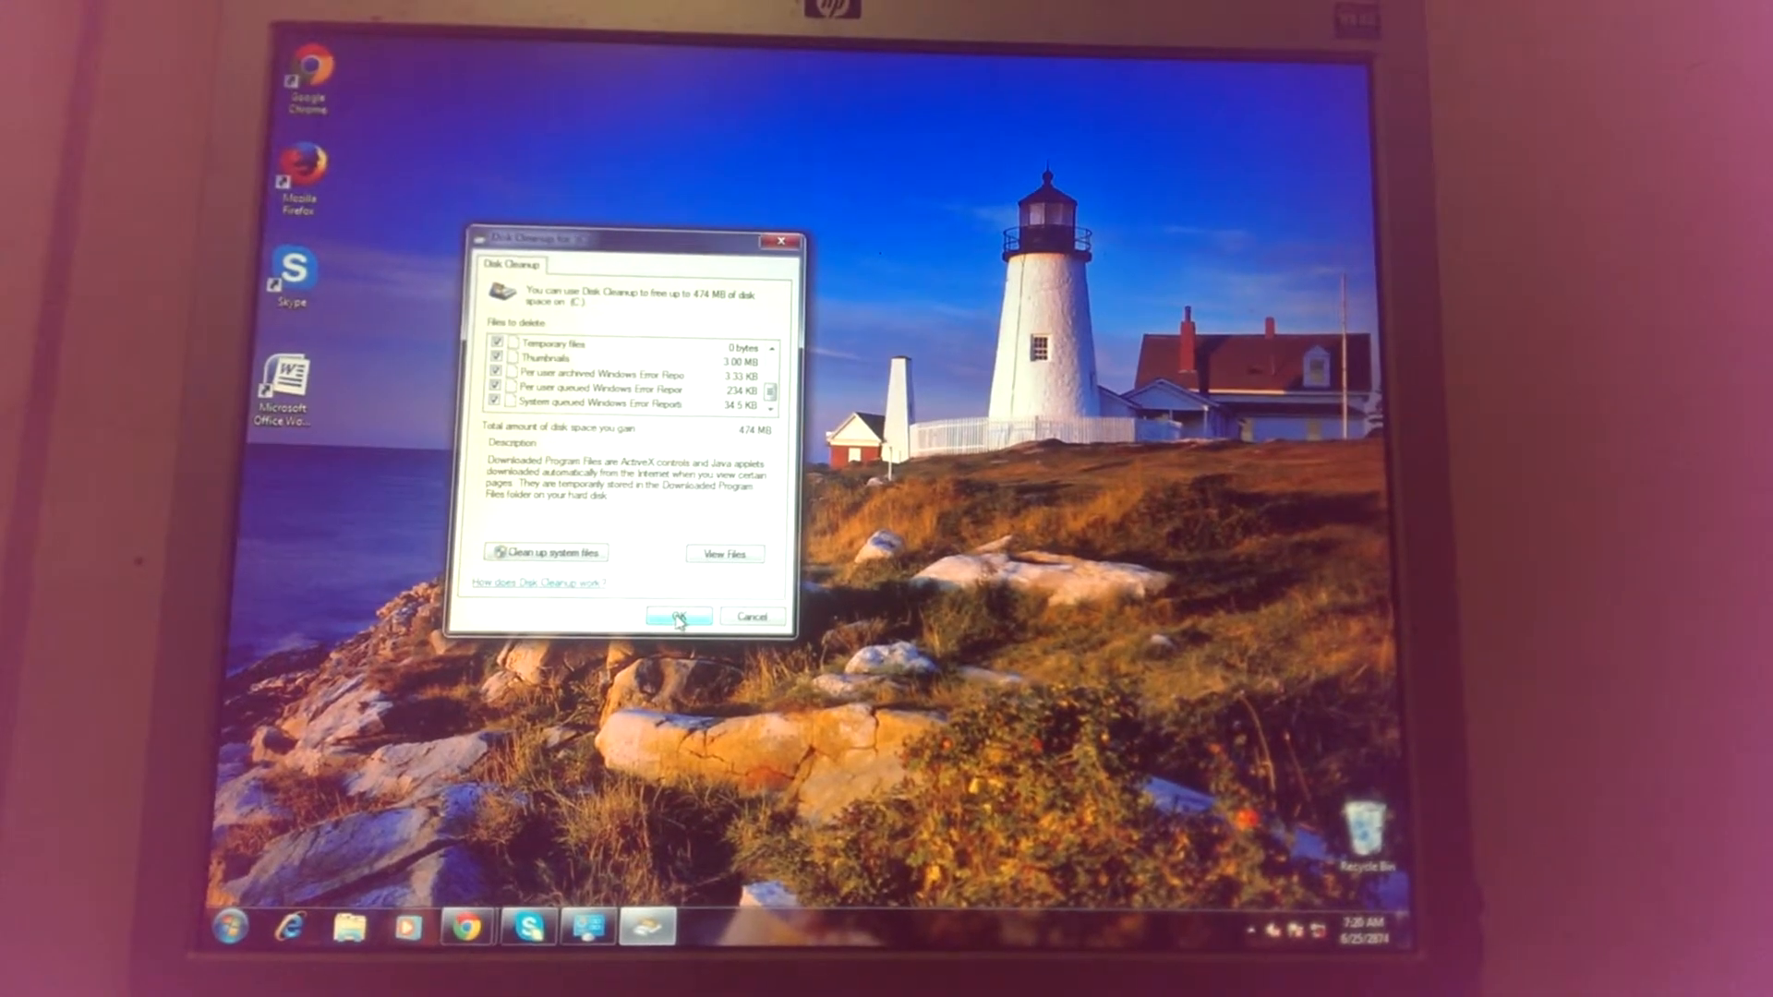
{"action": "left_click", "coordinate": [678, 617]}
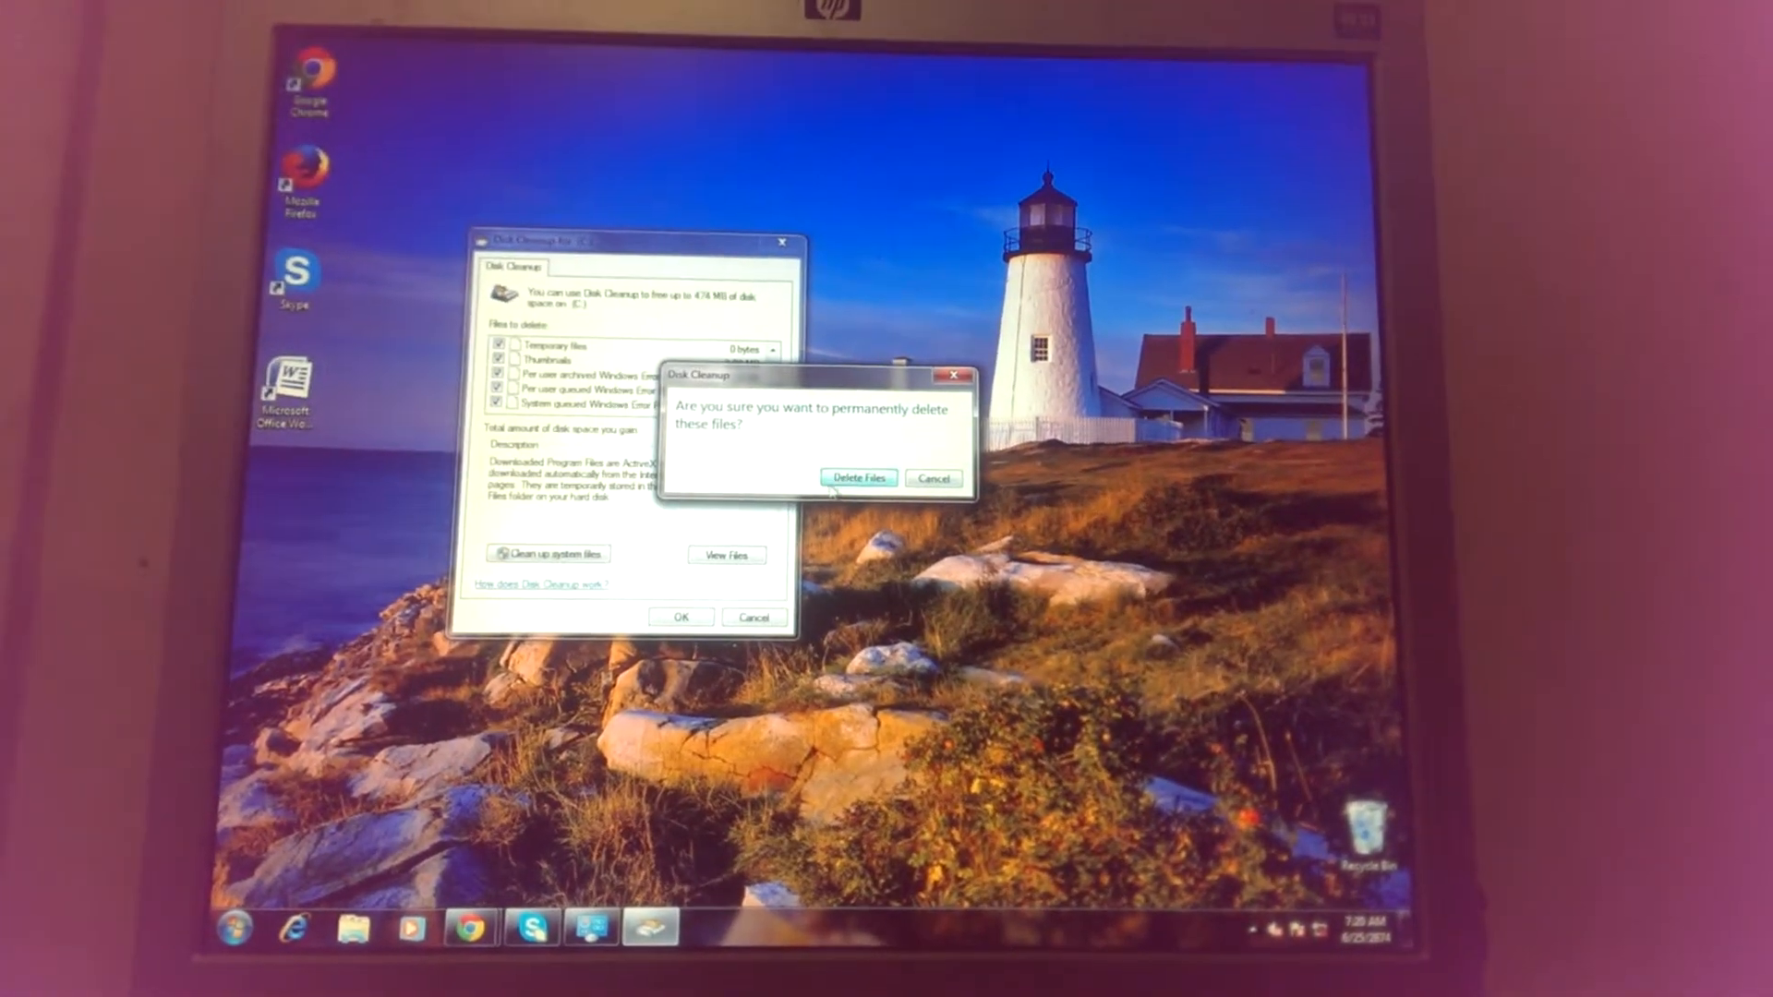
{"action": "left_click", "coordinate": [859, 477]}
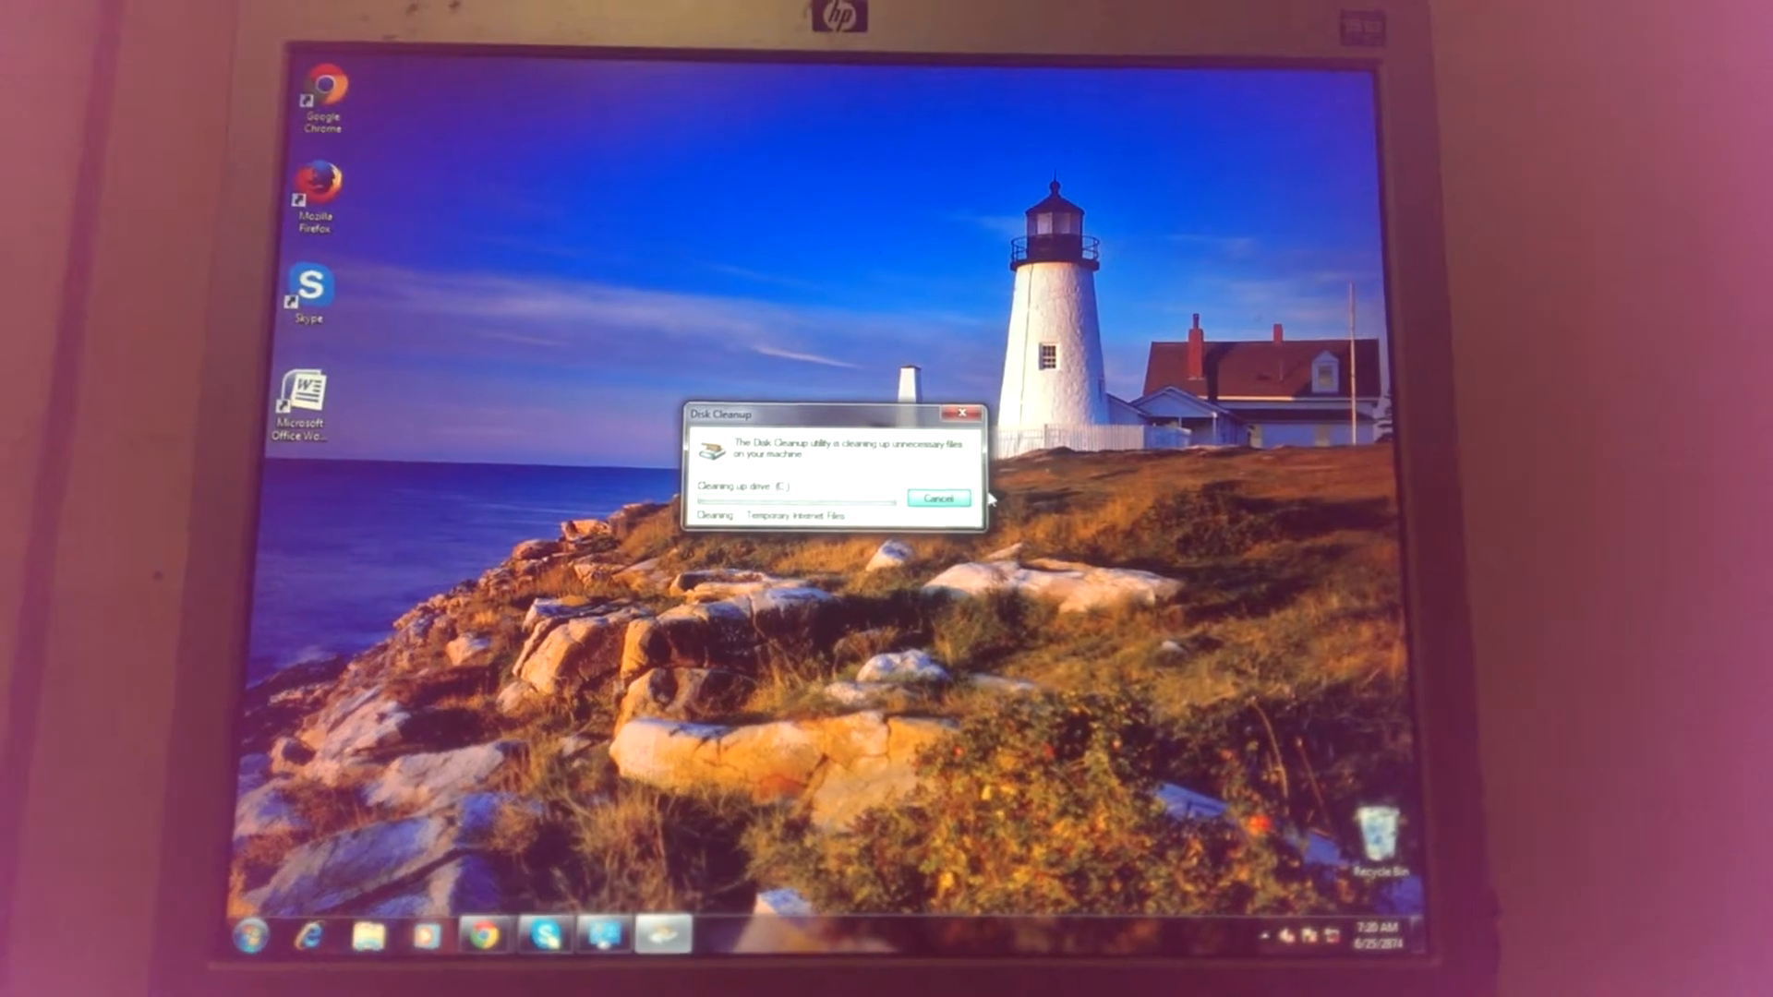